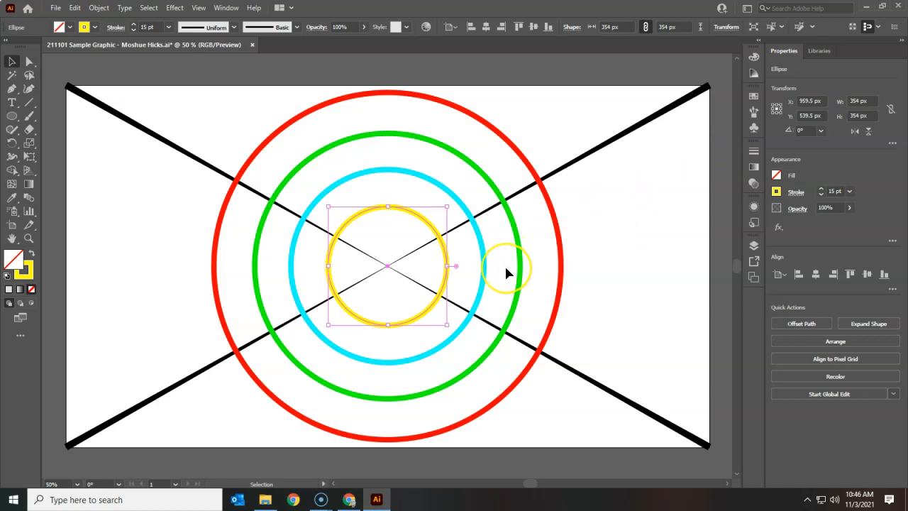
{"action": "mouse_move", "coordinate": [443, 278]}
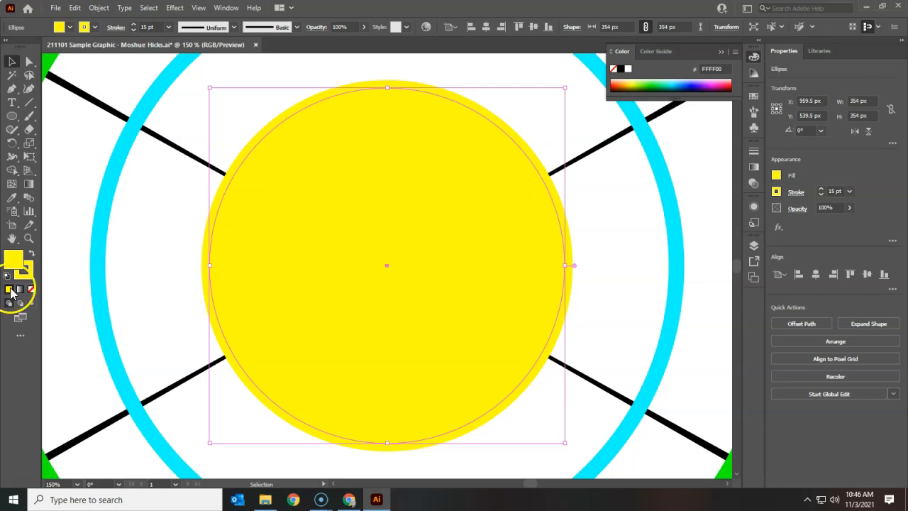
{"action": "mouse_move", "coordinate": [20, 291]}
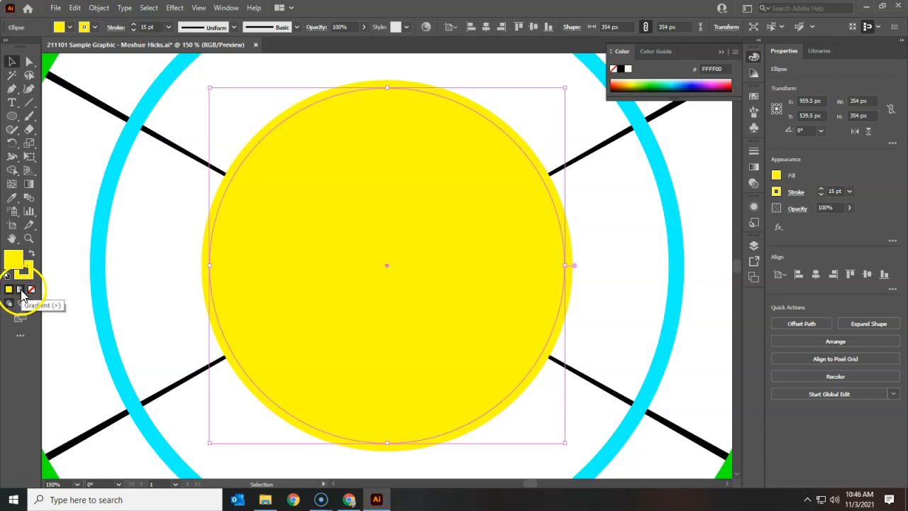
Apply a white-to-black gradient and slide the white stop to about 43%
{"action": "left_click", "coordinate": [10, 289]}
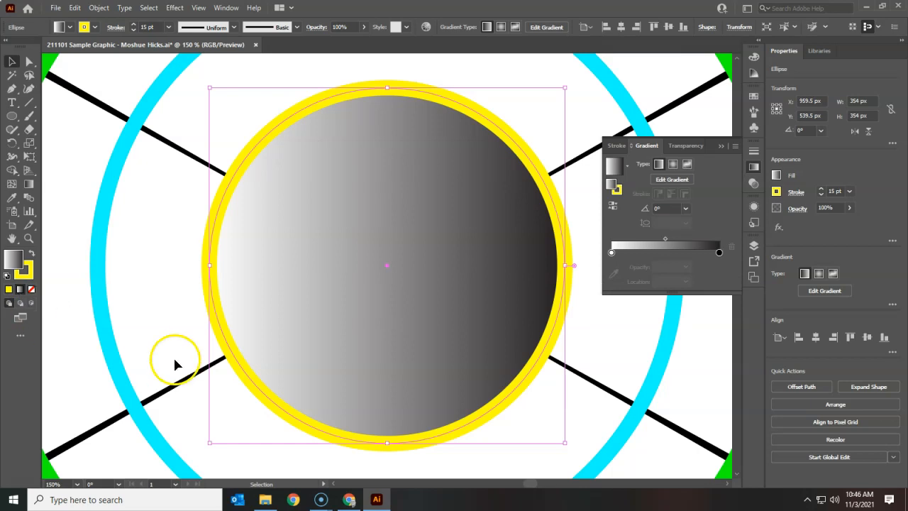
{"action": "mouse_move", "coordinate": [344, 283]}
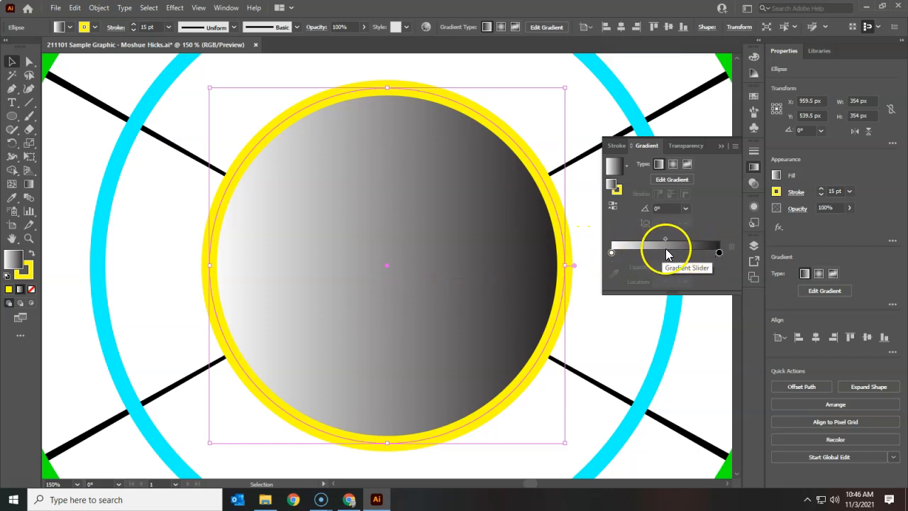
{"action": "left_click", "coordinate": [29, 186]}
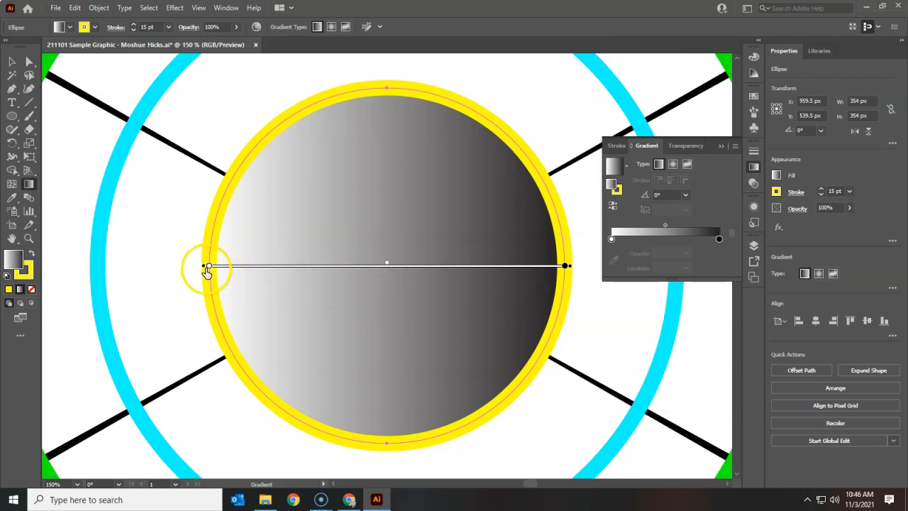
{"action": "left_click_drag", "start_coordinate": [207, 268], "coordinate": [312, 278]}
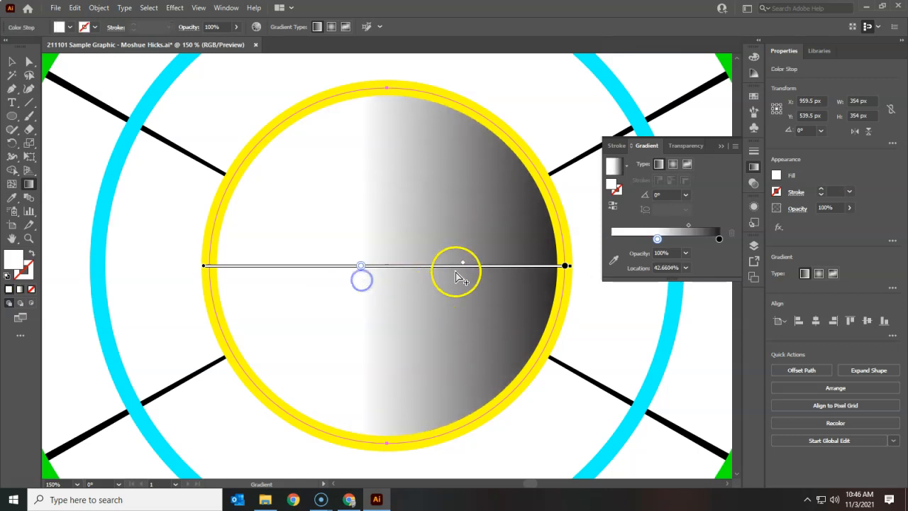
{"action": "left_click_drag", "start_coordinate": [461, 265], "coordinate": [527, 265]}
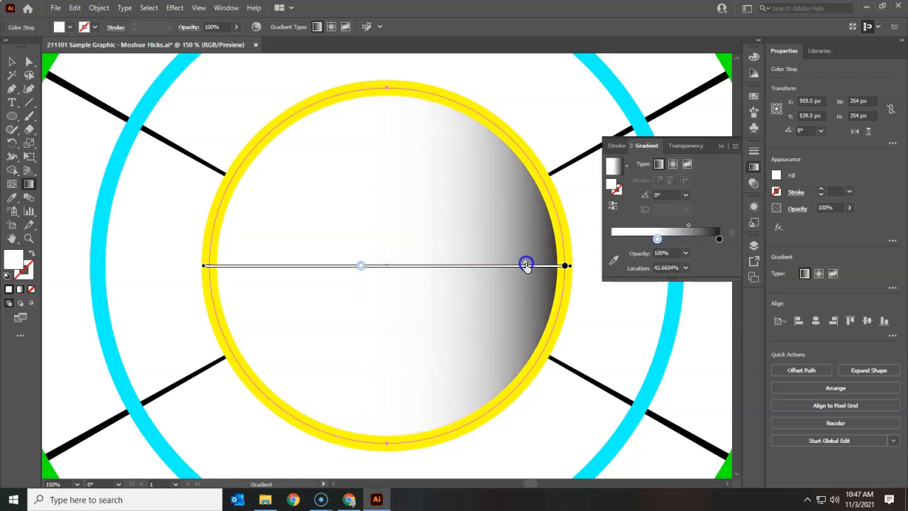
{"action": "left_click_drag", "start_coordinate": [525, 264], "coordinate": [362, 268]}
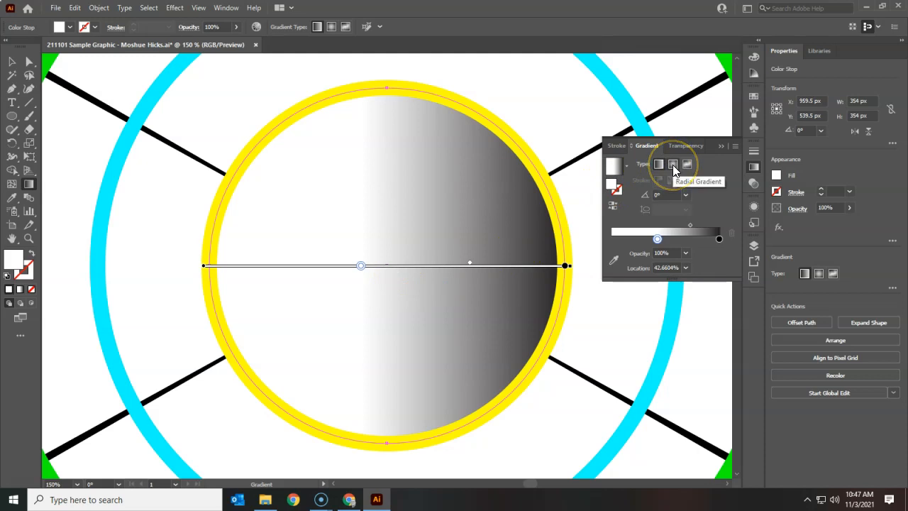
Switch the gradient to radial and change its white stop to yellow
{"action": "left_click", "coordinate": [672, 163]}
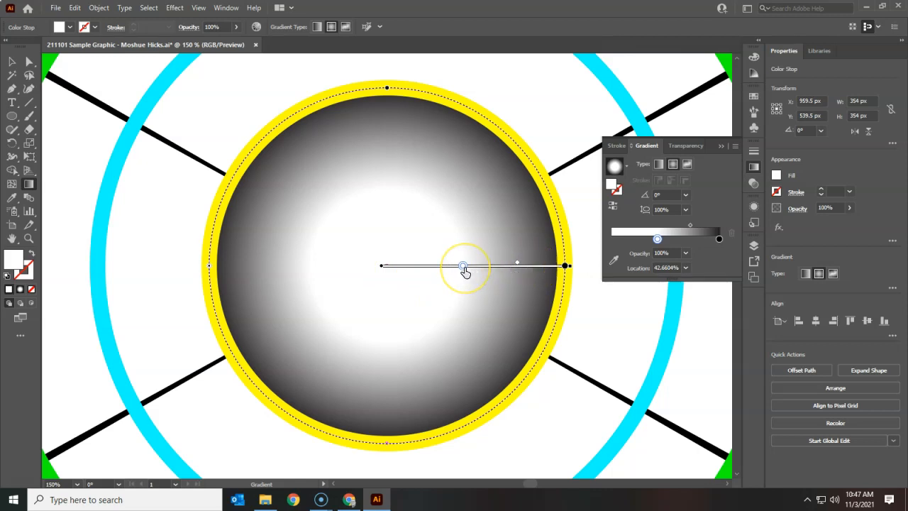
{"action": "left_click", "coordinate": [463, 267]}
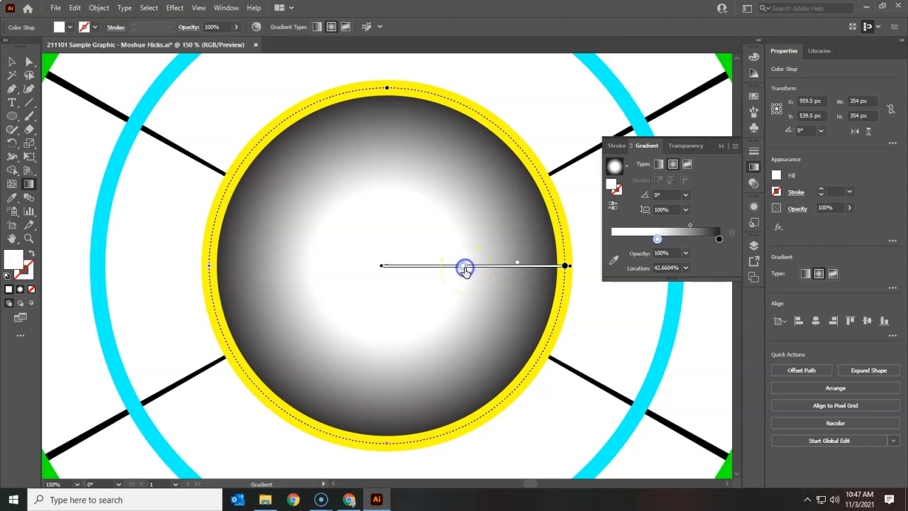
{"action": "double_click", "coordinate": [463, 266]}
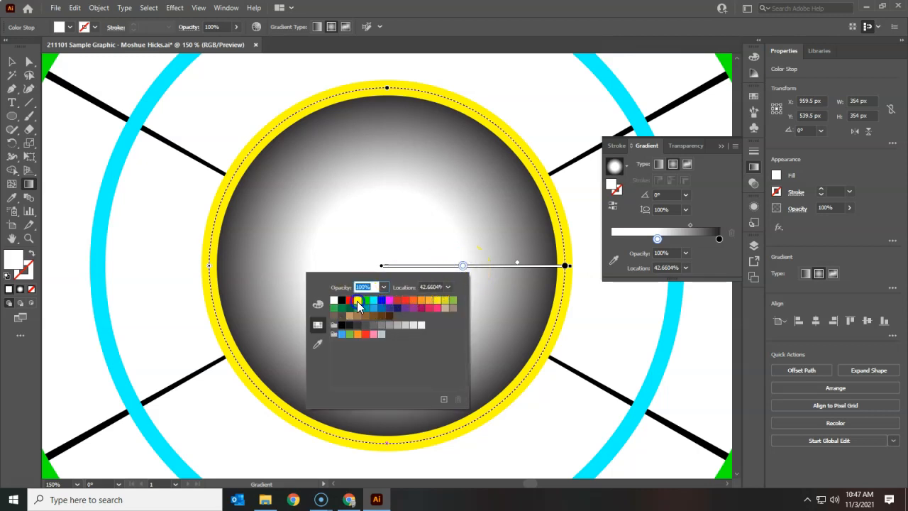
{"action": "left_click", "coordinate": [357, 300]}
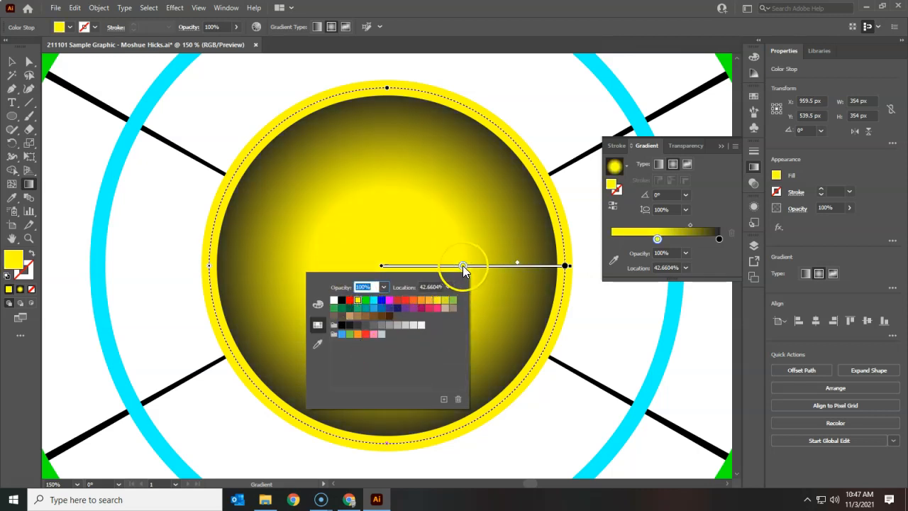
Spread the yellow outward so it fades to dark only near the rim
{"action": "left_click", "coordinate": [465, 267]}
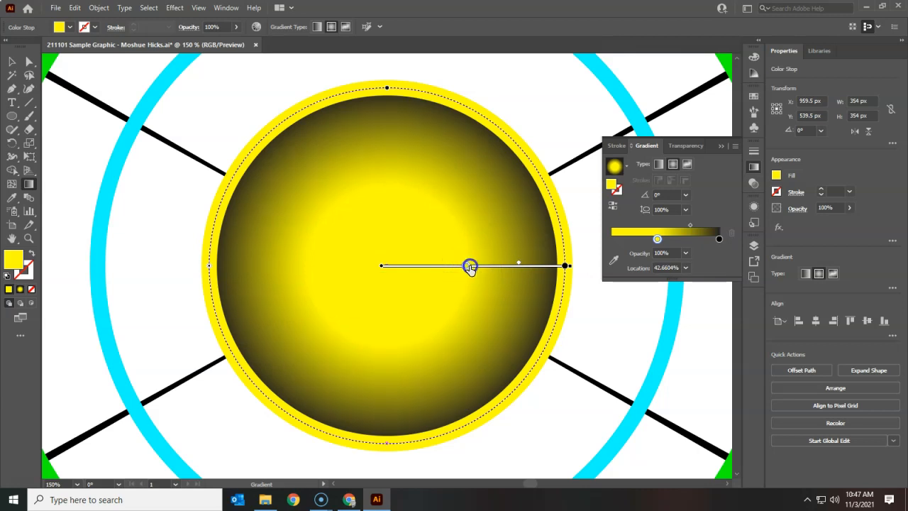
{"action": "left_click_drag", "start_coordinate": [470, 266], "coordinate": [537, 268]}
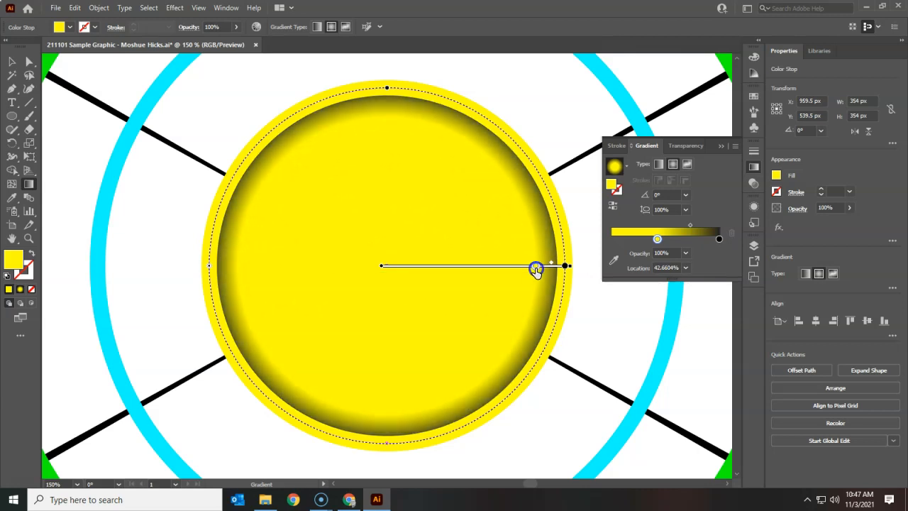
{"action": "left_click_drag", "start_coordinate": [657, 239], "coordinate": [702, 240]}
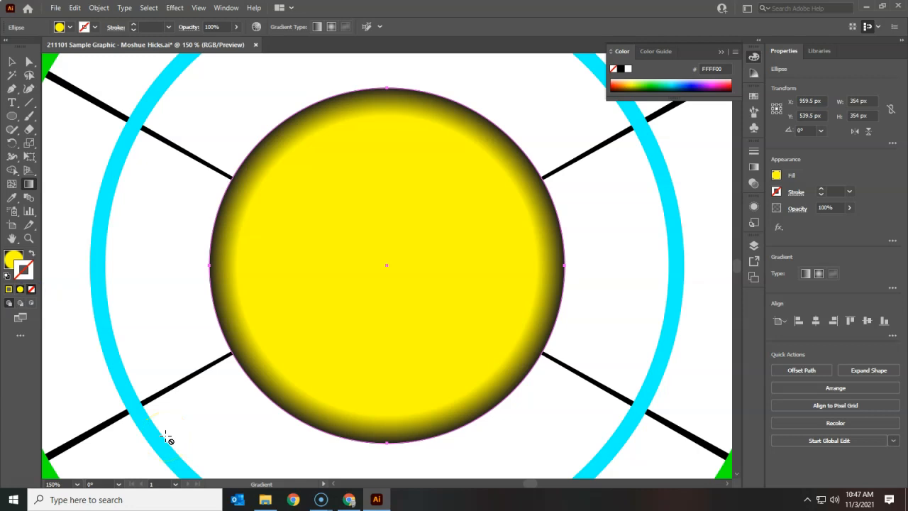
Sample the cyan outline into the second circle's gradient stop and remove its stroke
{"action": "left_click", "coordinate": [11, 62]}
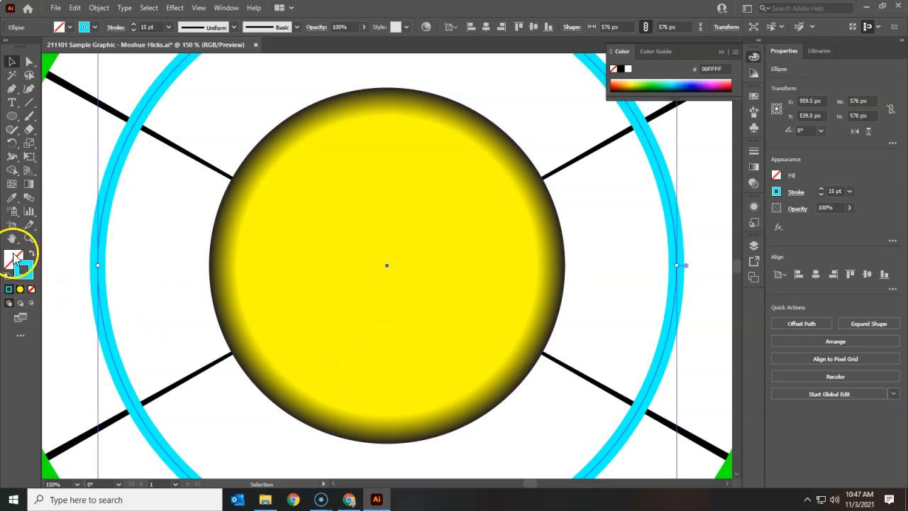
{"action": "left_click", "coordinate": [16, 259]}
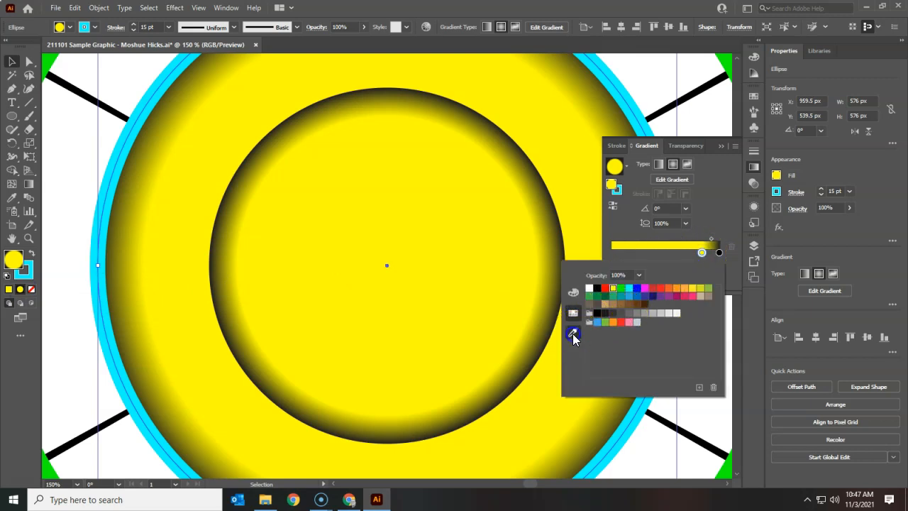
{"action": "left_click", "coordinate": [573, 334]}
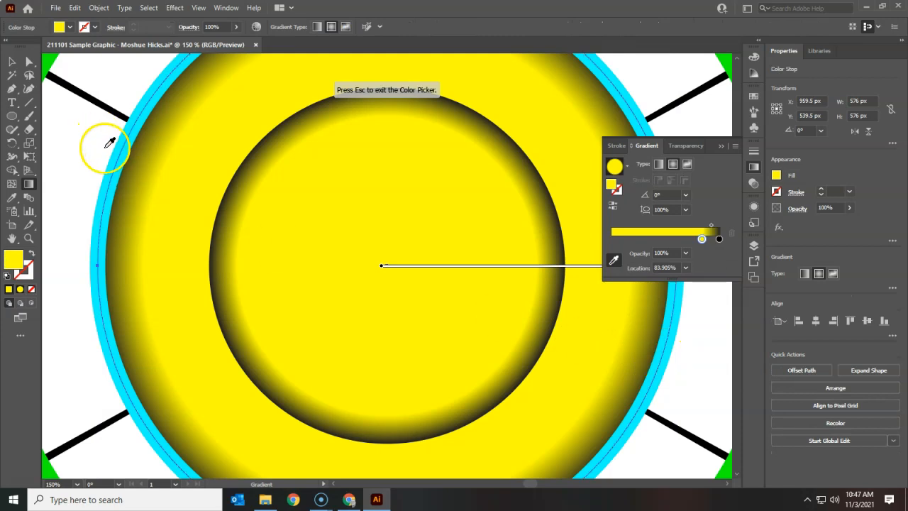
{"action": "left_click", "coordinate": [188, 249]}
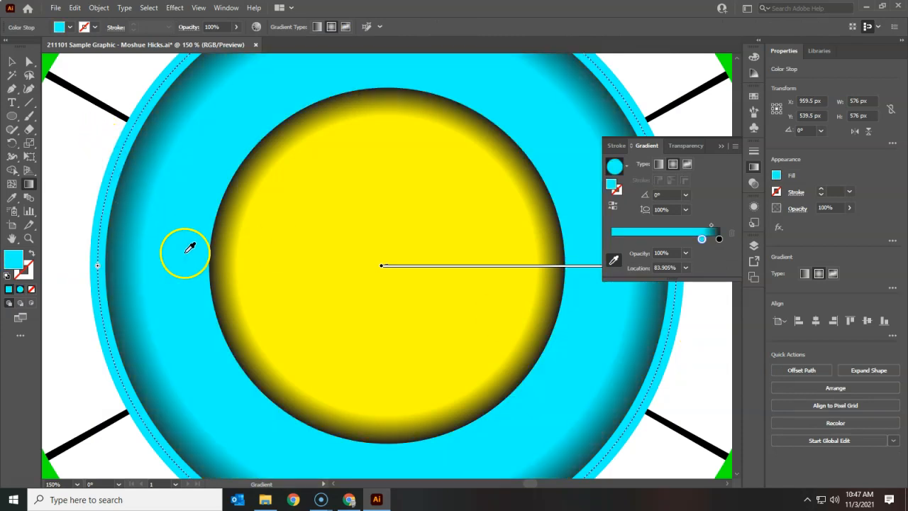
{"action": "left_click", "coordinate": [23, 268]}
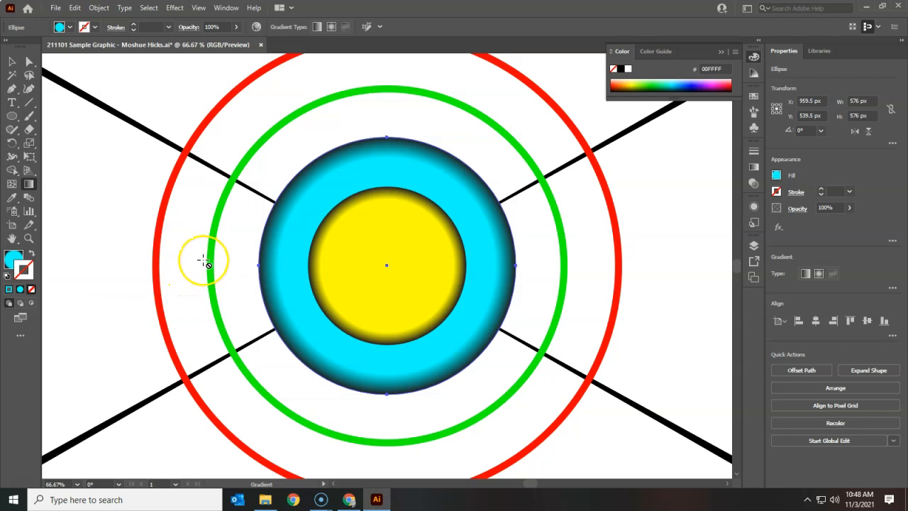
Select the green-outlined circle and set its gradient colour to green
{"action": "left_click", "coordinate": [213, 259]}
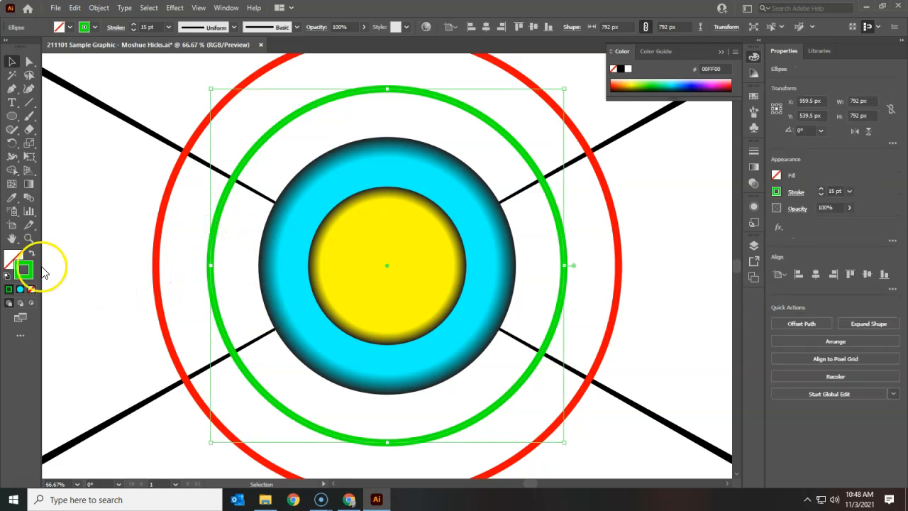
{"action": "mouse_move", "coordinate": [32, 294]}
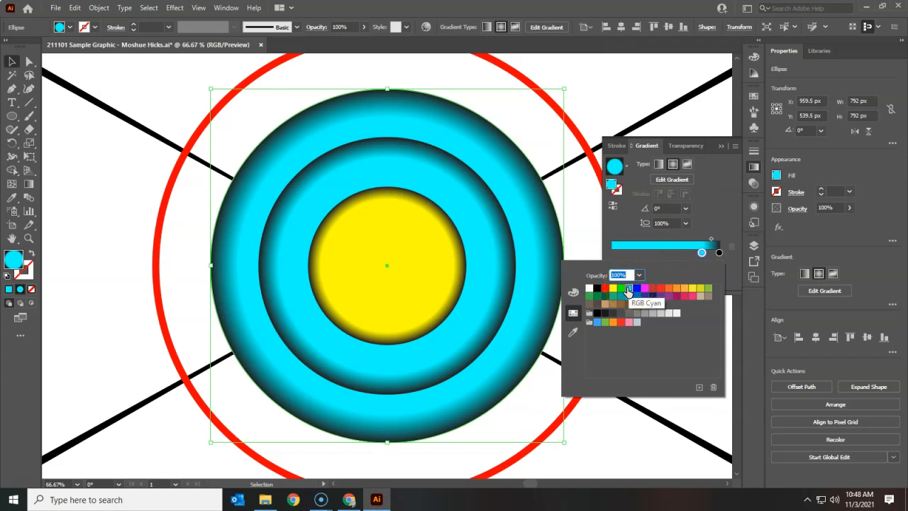
{"action": "left_click", "coordinate": [621, 288]}
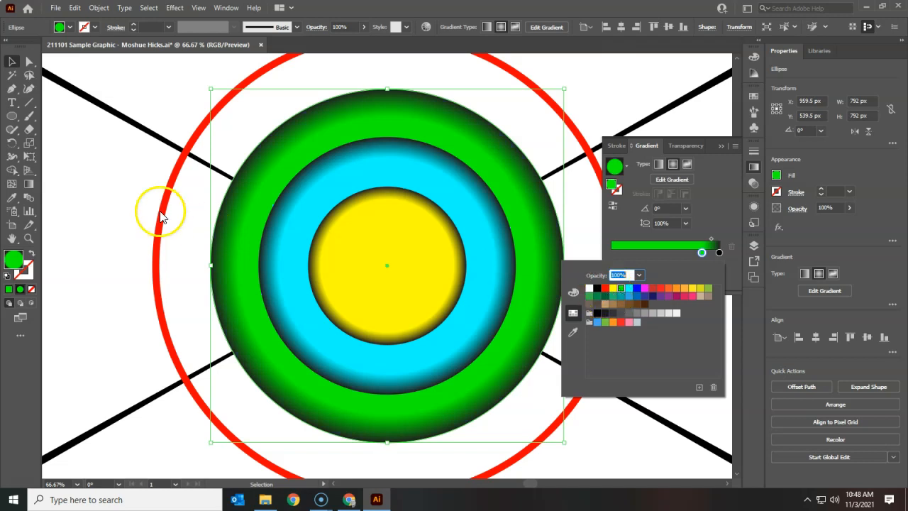
{"action": "left_click", "coordinate": [30, 189]}
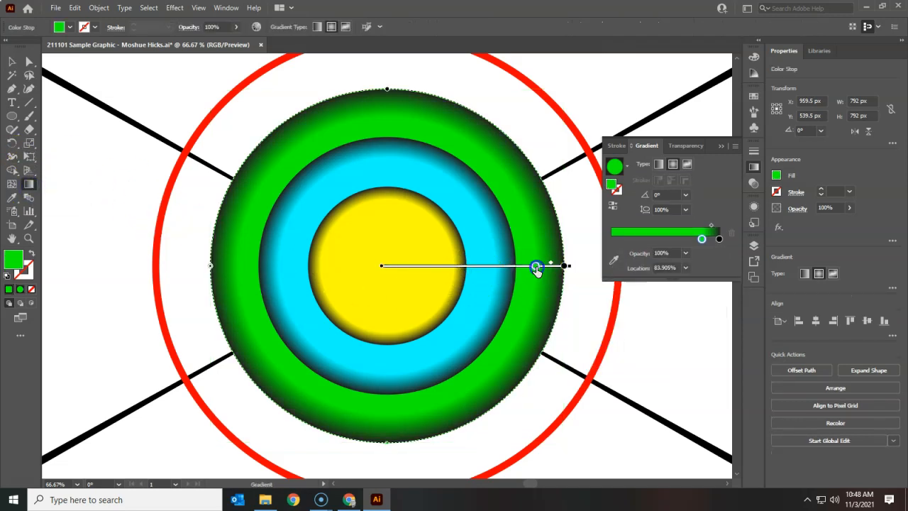
Drag the green stop near the rim so it fades dark at the edge
{"action": "left_click_drag", "start_coordinate": [535, 266], "coordinate": [447, 264]}
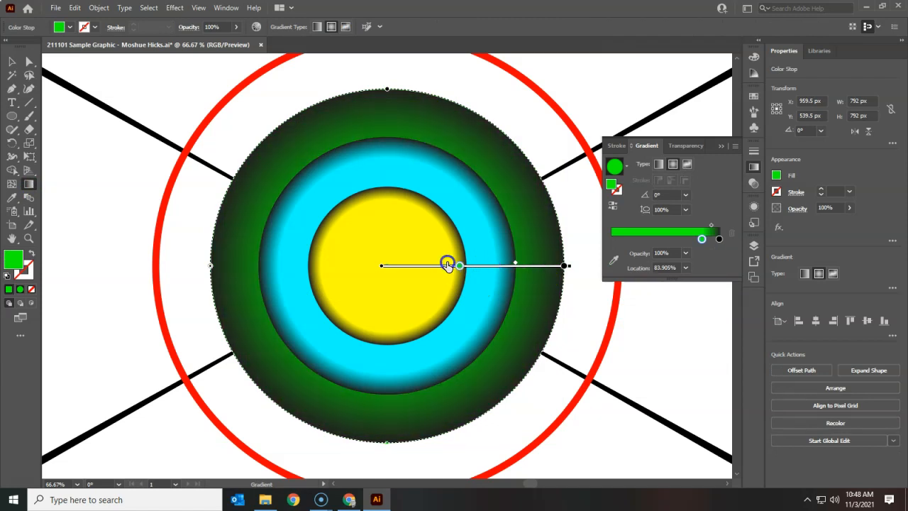
{"action": "left_click_drag", "start_coordinate": [447, 264], "coordinate": [550, 264]}
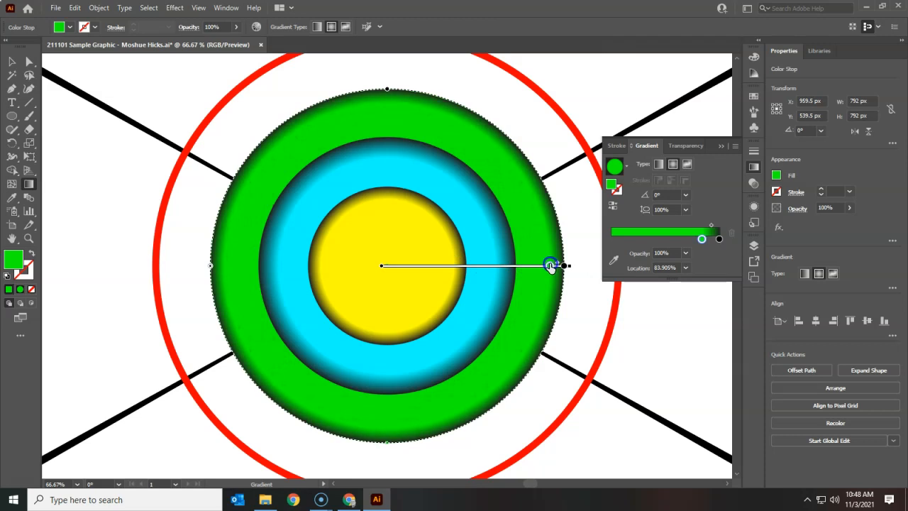
{"action": "left_click_drag", "start_coordinate": [550, 266], "coordinate": [546, 266]}
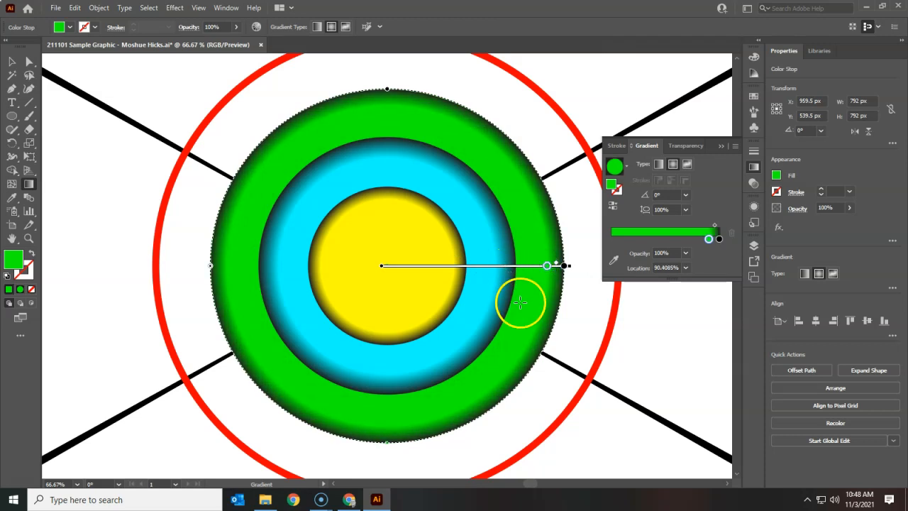
{"action": "mouse_move", "coordinate": [485, 330]}
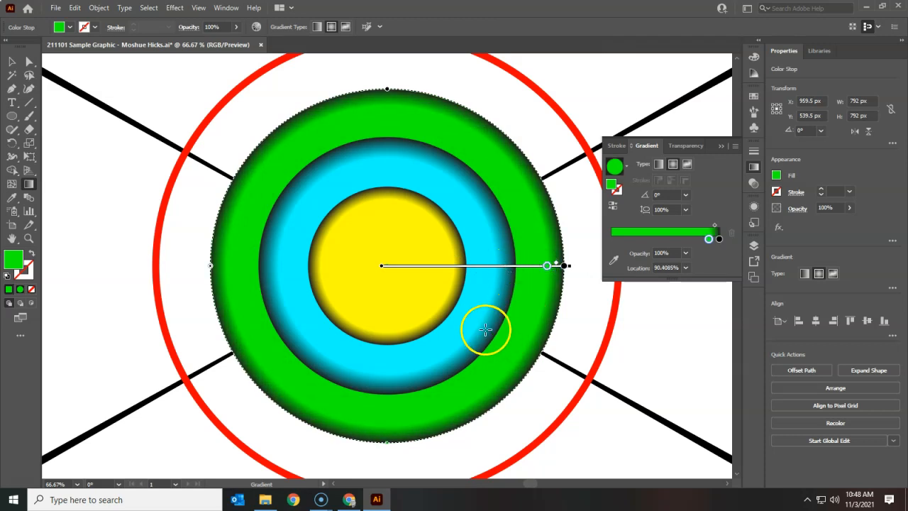
{"action": "mouse_move", "coordinate": [461, 275]}
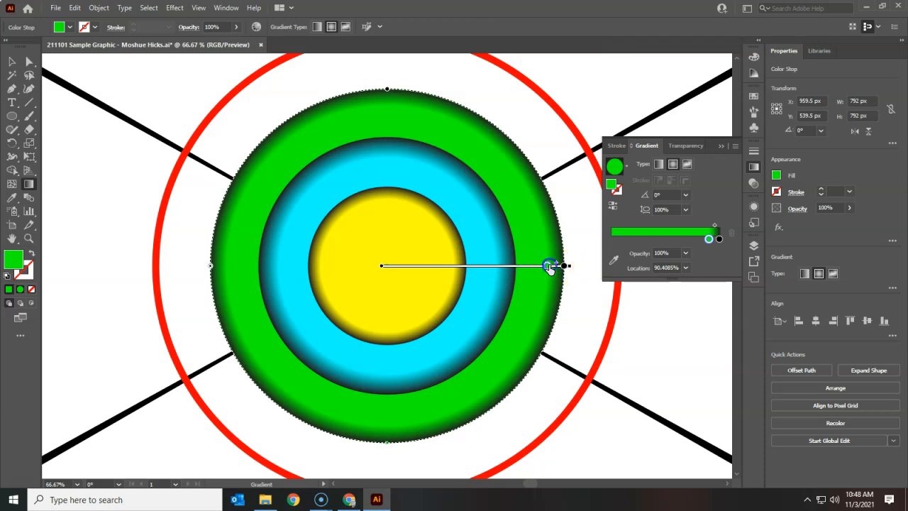
{"action": "left_click_drag", "start_coordinate": [550, 266], "coordinate": [543, 270]}
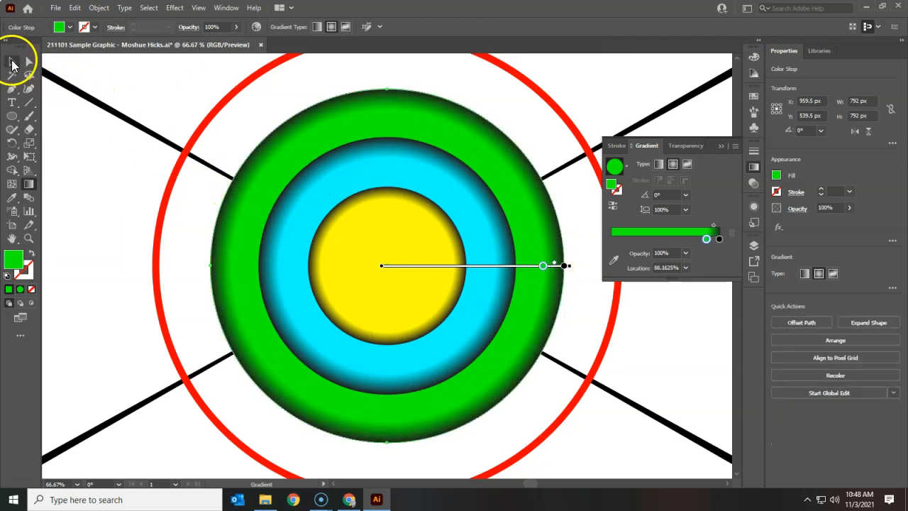
Give the large red-outlined circle the green radial gradient with a dark rim
{"action": "left_click", "coordinate": [171, 184]}
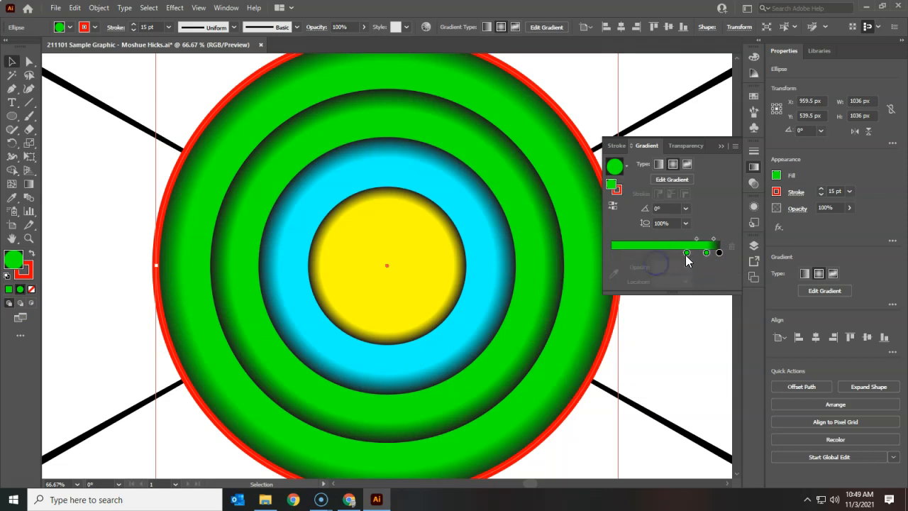
{"action": "left_click", "coordinate": [706, 252]}
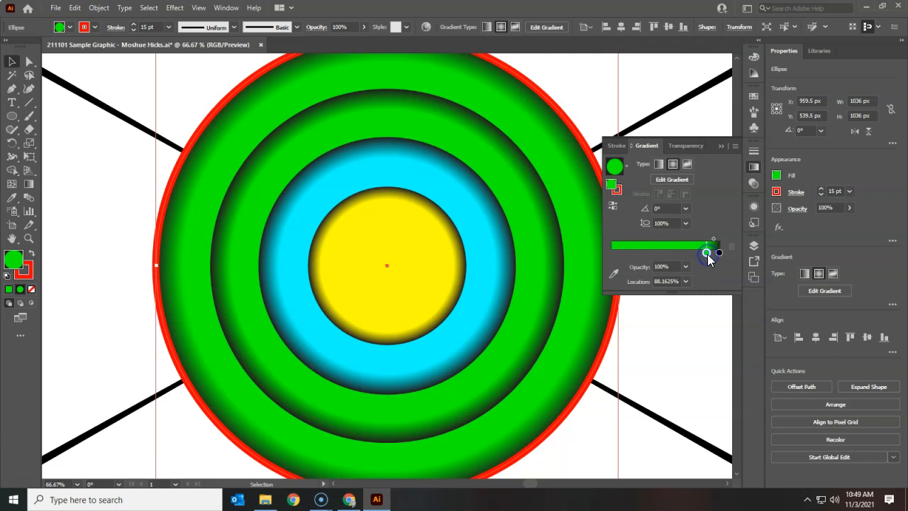